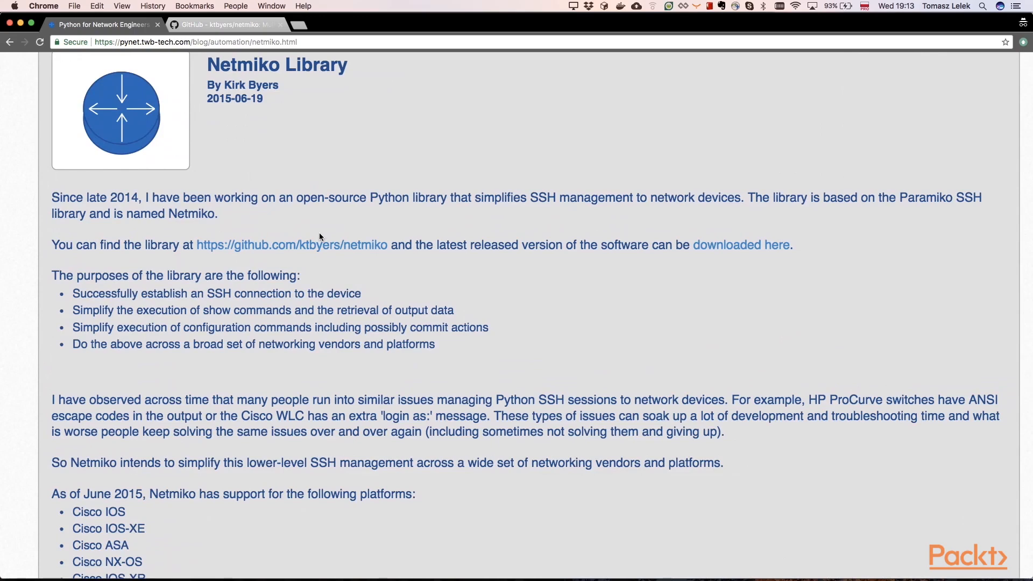
Highlight the Netmiko blog's list of library purposes, then clear the selection
scroll("down", 3)
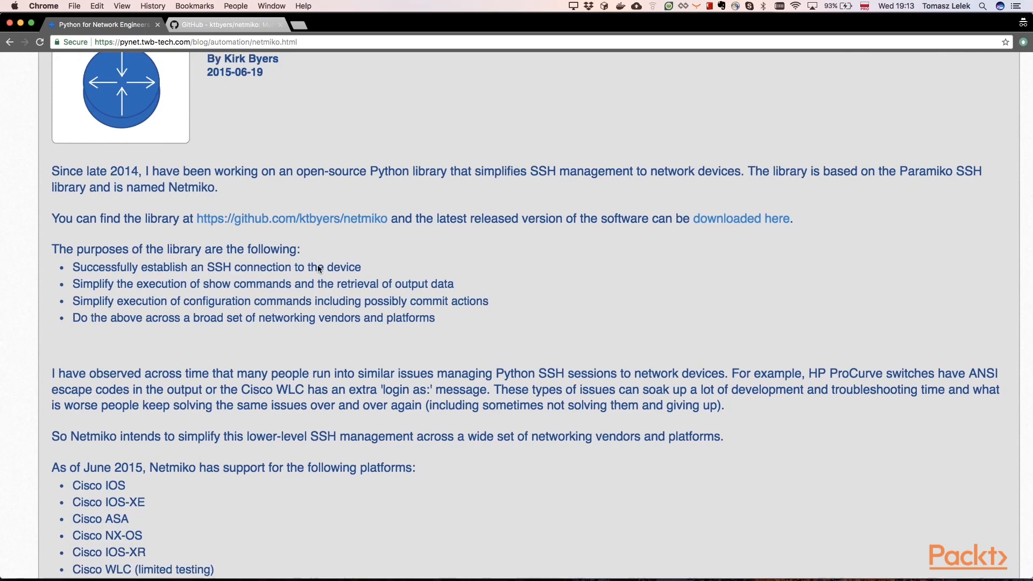
scroll("down", 3)
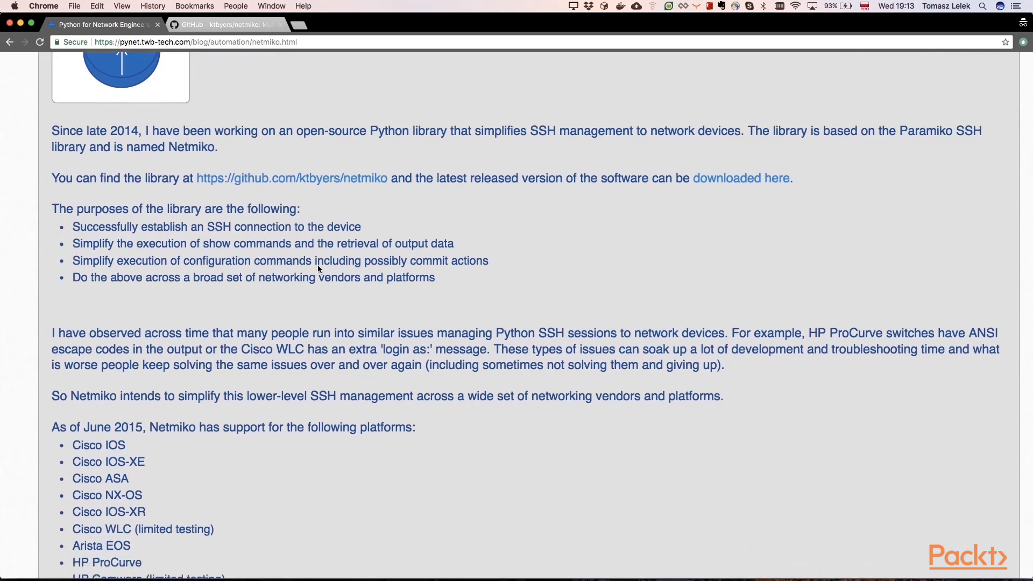
scroll("down", 3)
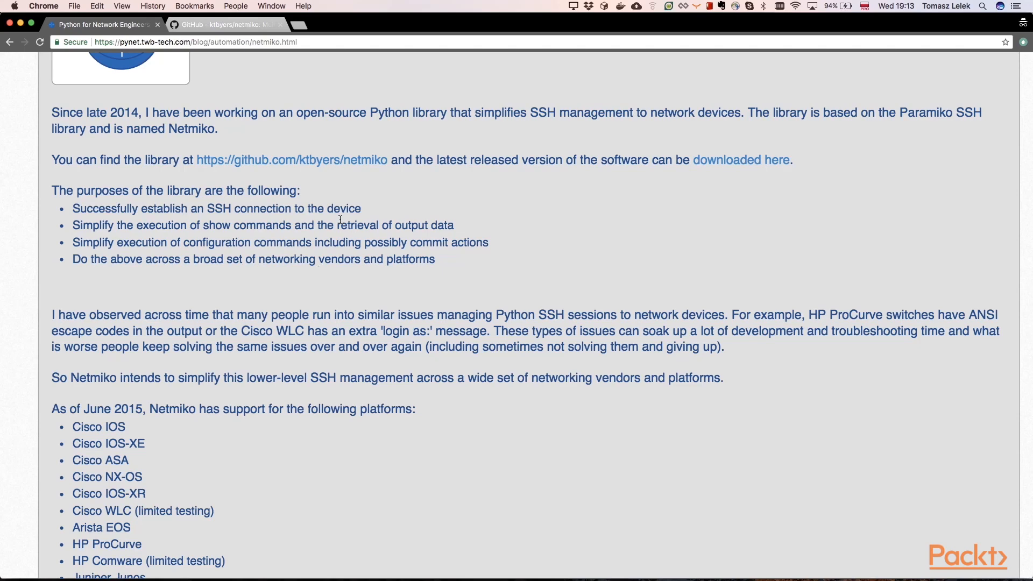
scroll("down", 3)
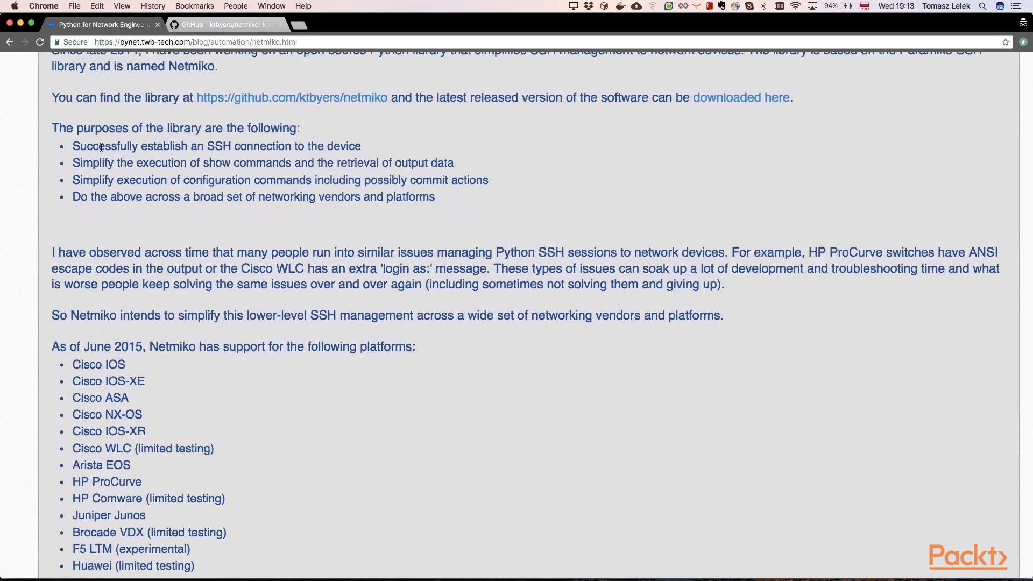
left_click_drag(52, 128, 435, 197)
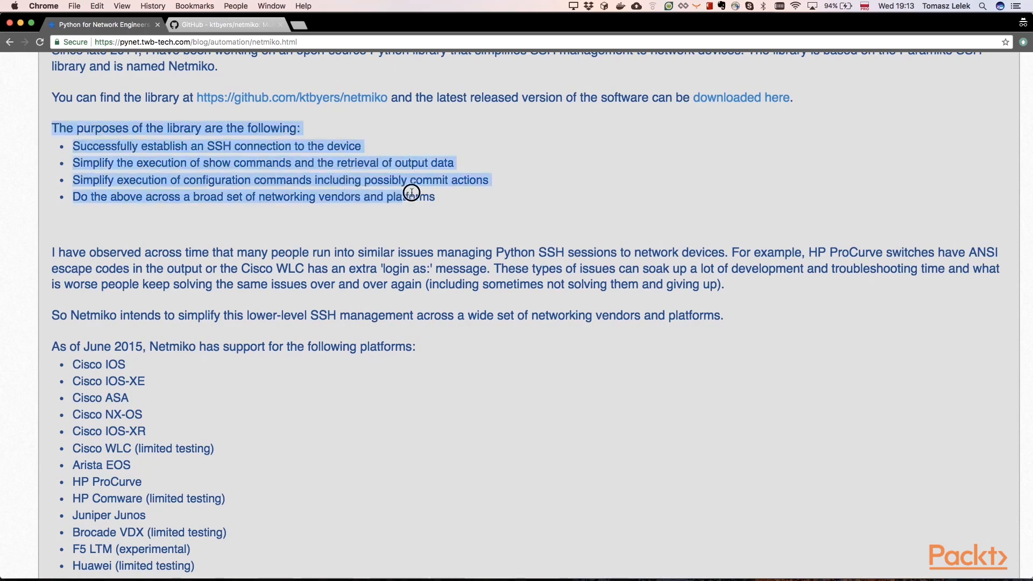
left_click(411, 196)
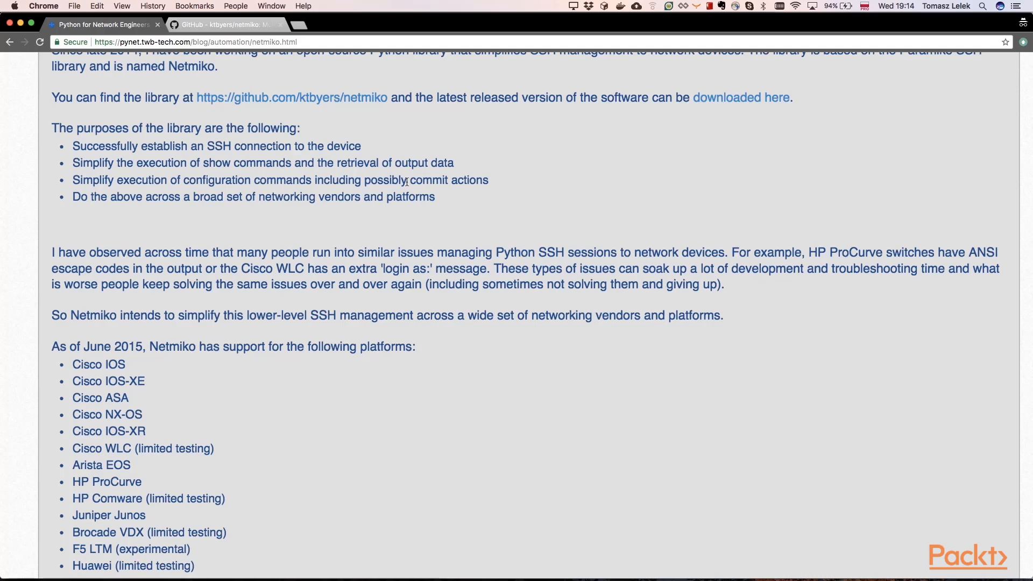
Highlight the supported platforms list, then switch to the ktbyers/netmiko GitHub repository
scroll("down", 3)
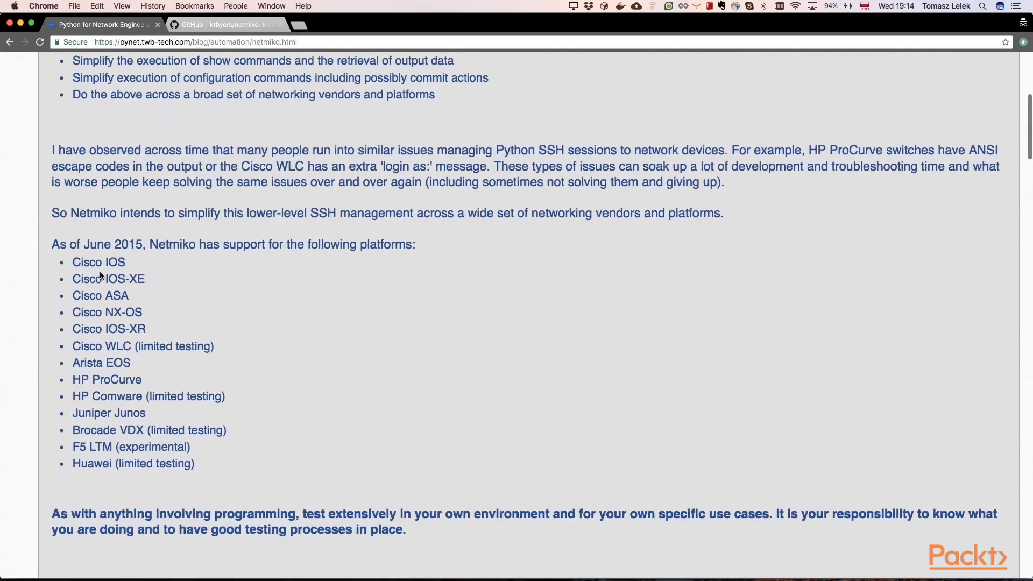
left_click_drag(86, 261, 194, 464)
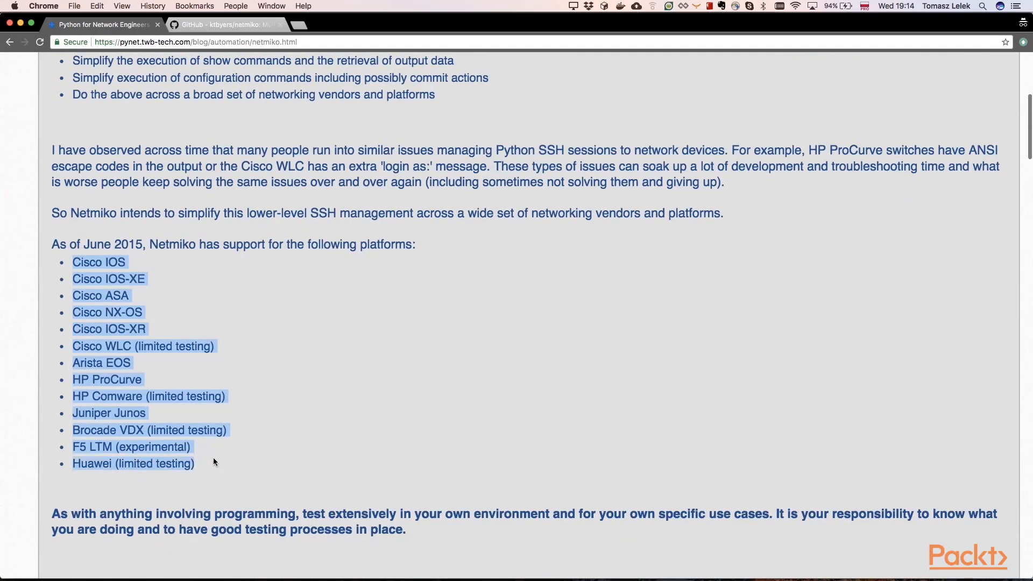
scroll("down", 3)
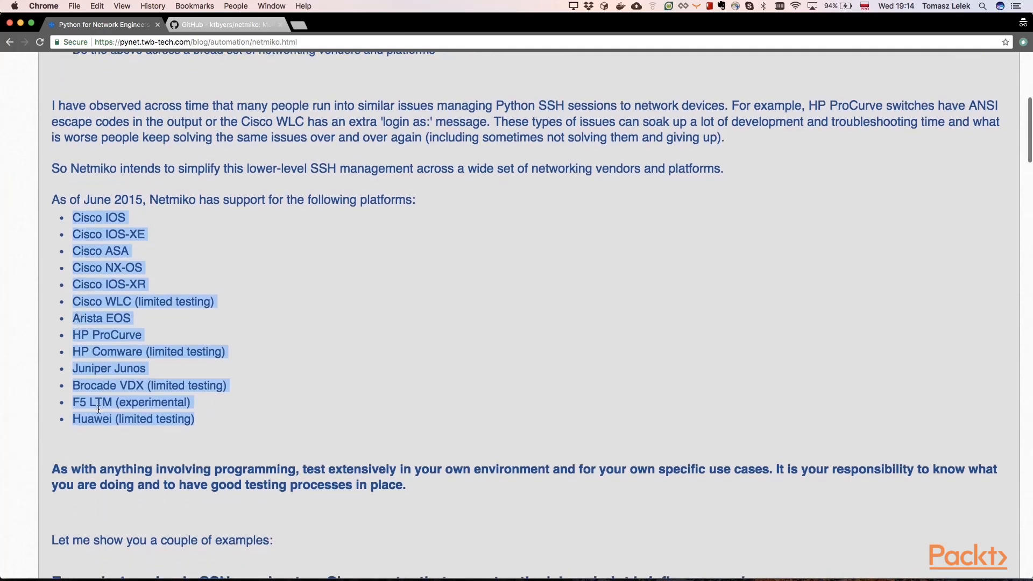
scroll("down", 3)
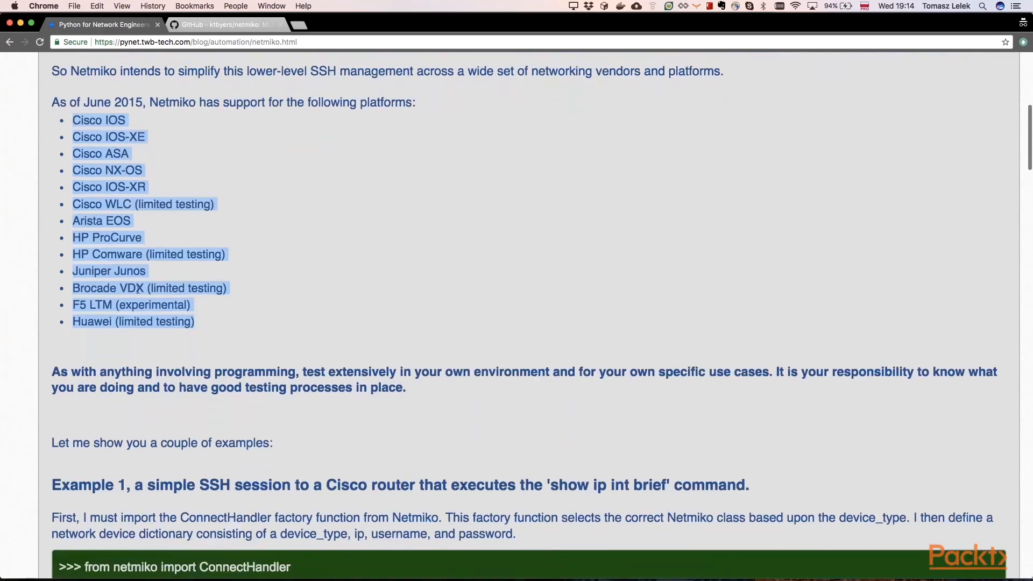
left_click(224, 24)
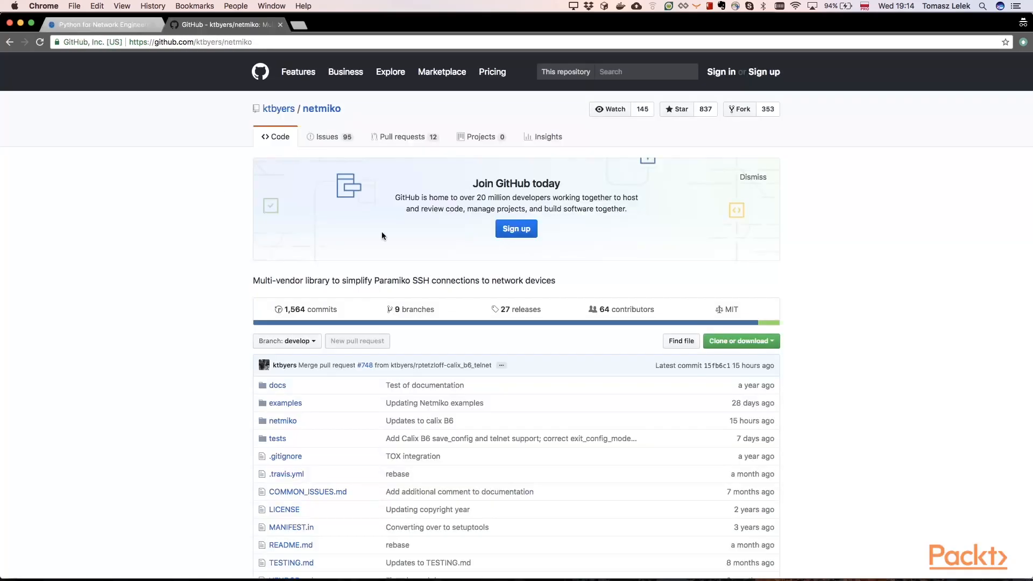
scroll("down", 3)
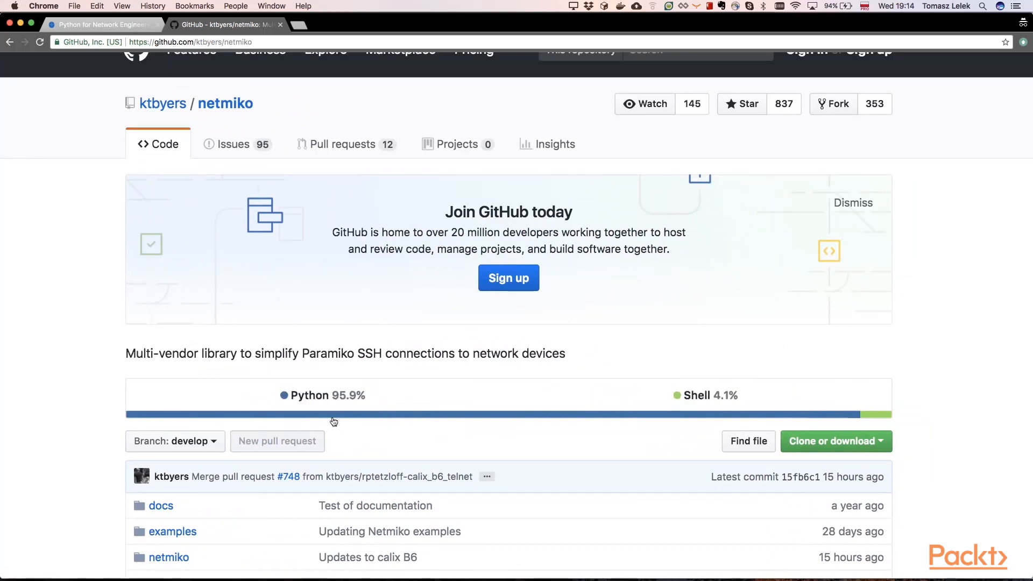
mouse_move(353, 391)
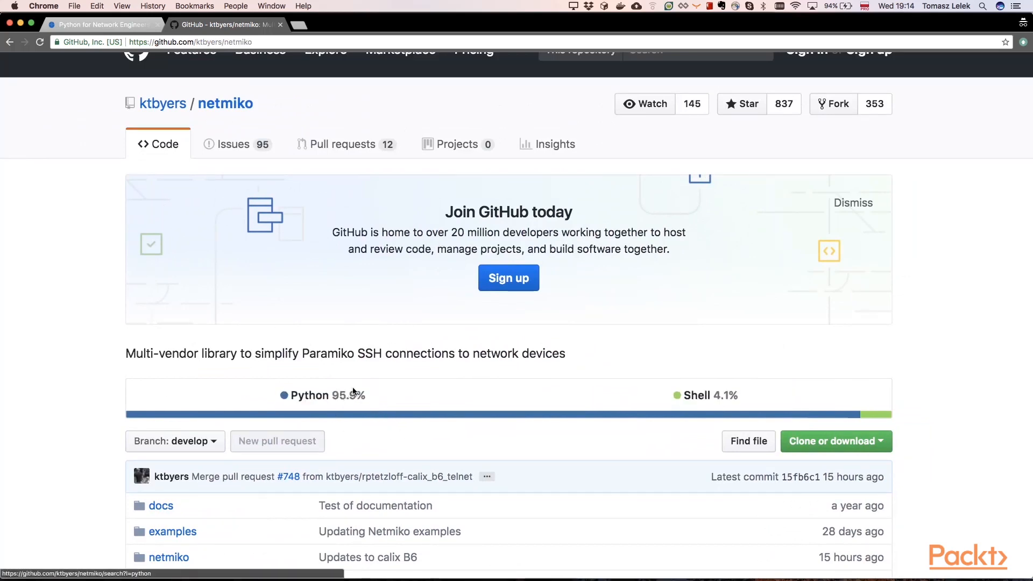
scroll("down", 3)
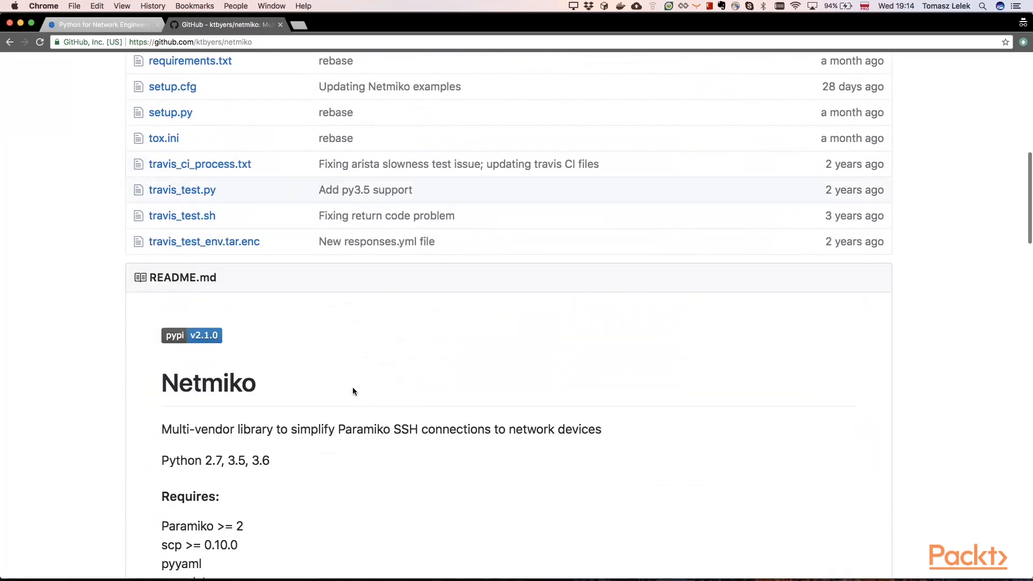
scroll("down", 3)
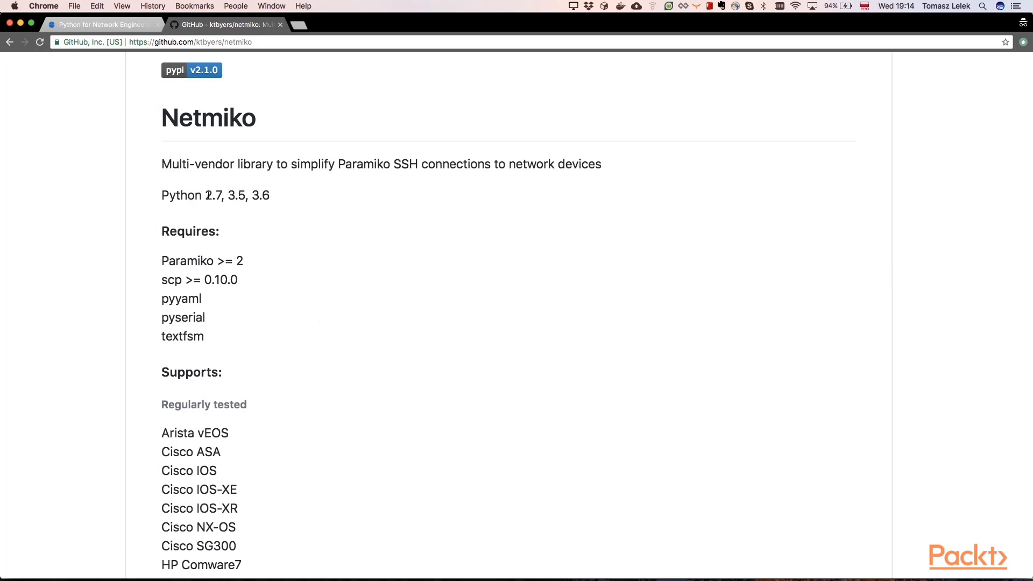
mouse_move(250, 193)
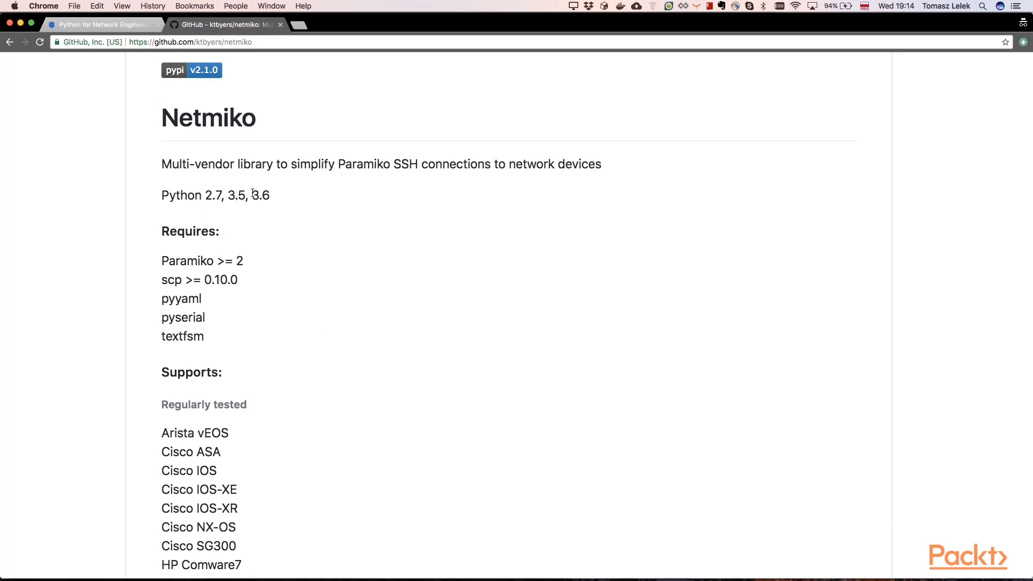
scroll("down", 3)
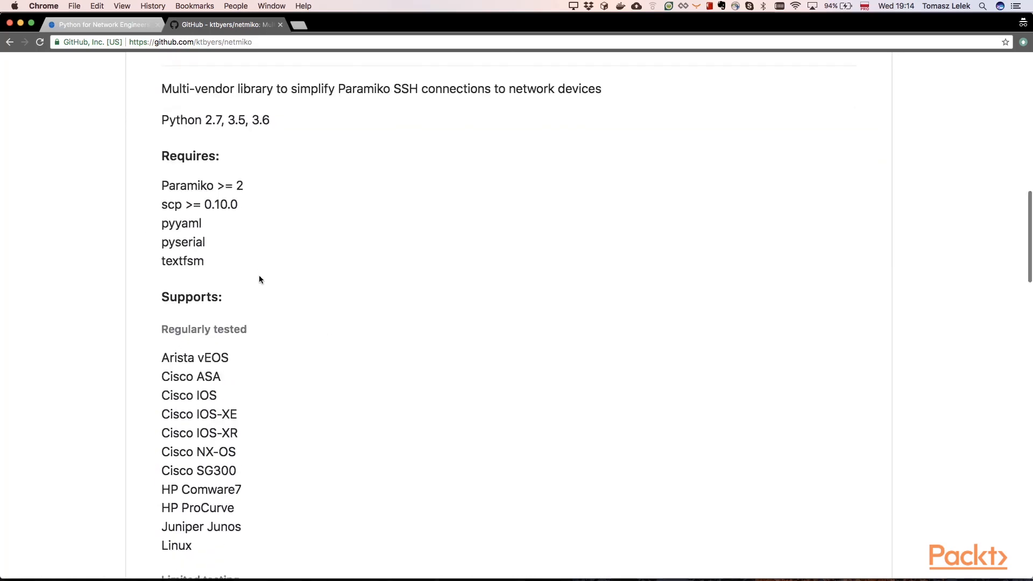
scroll("down", 3)
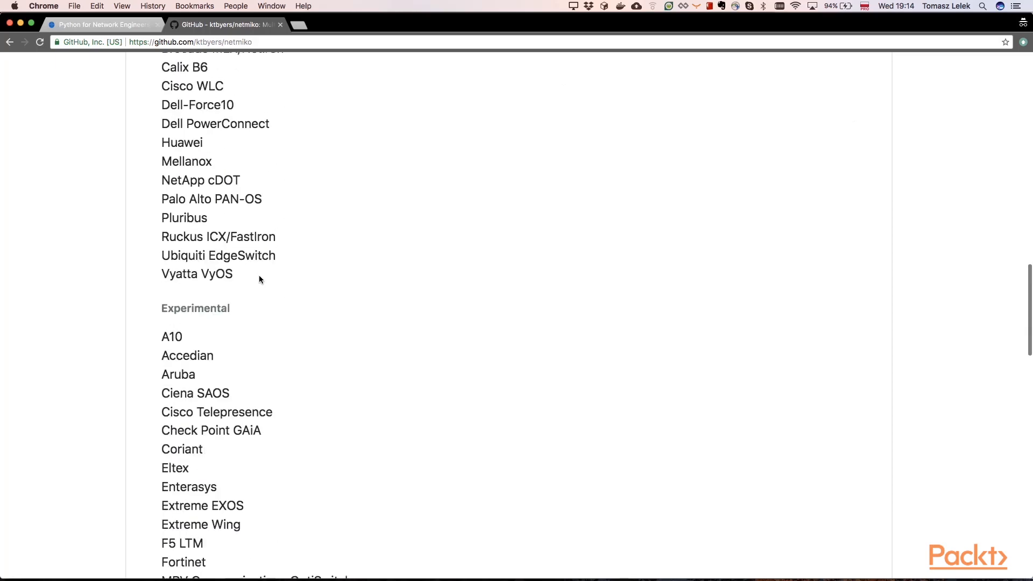
scroll("down", 3)
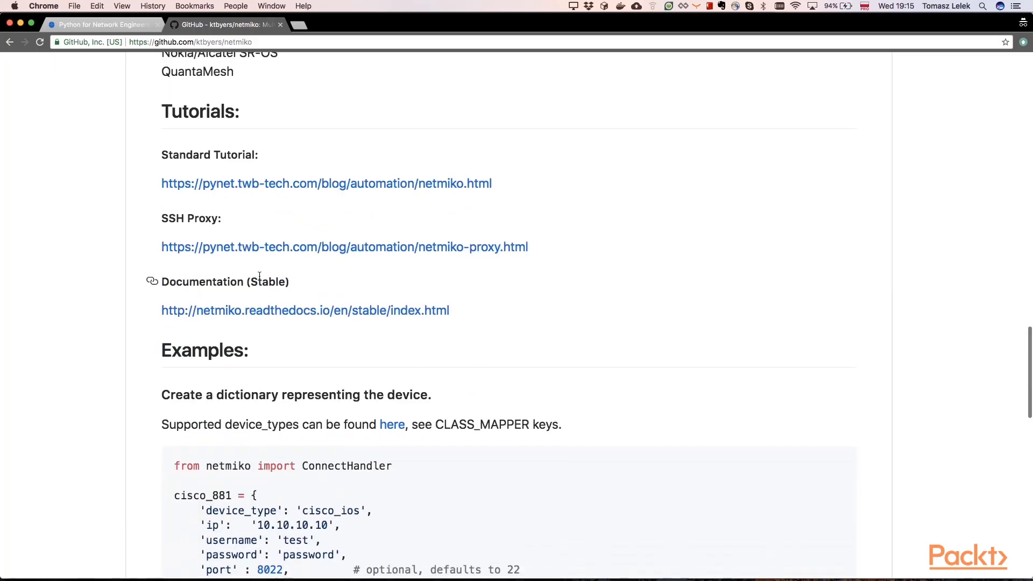
scroll("up", 3)
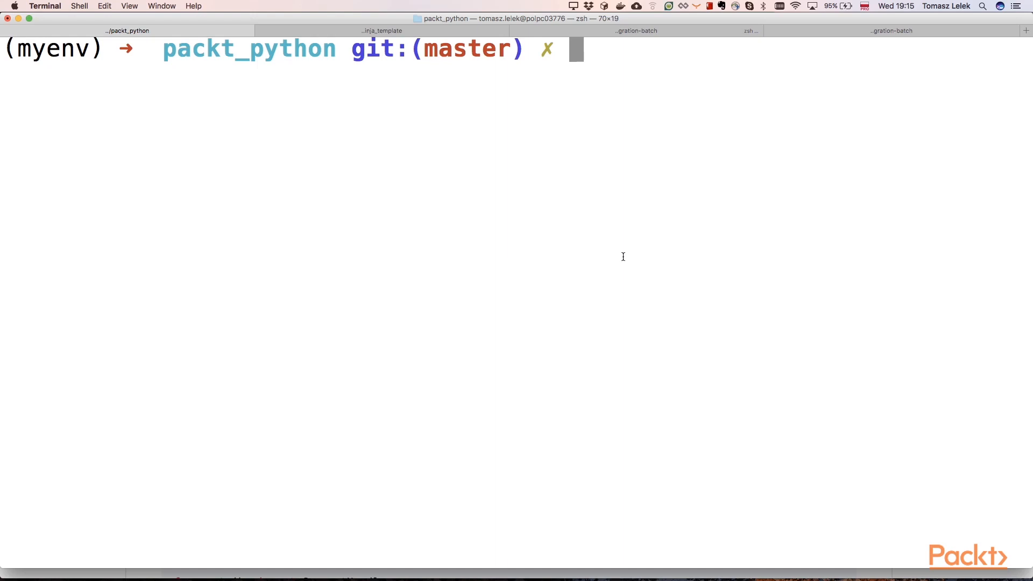
mouse_move(166, 99)
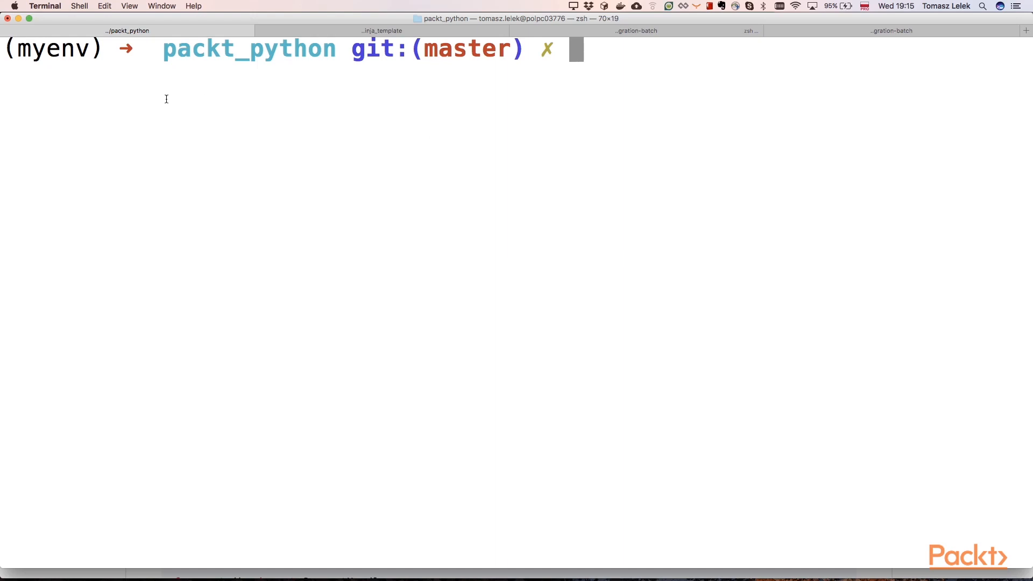
Enter 'pip install netmiko' at the myenv virtualenv prompt without running it
double_click(56, 48)
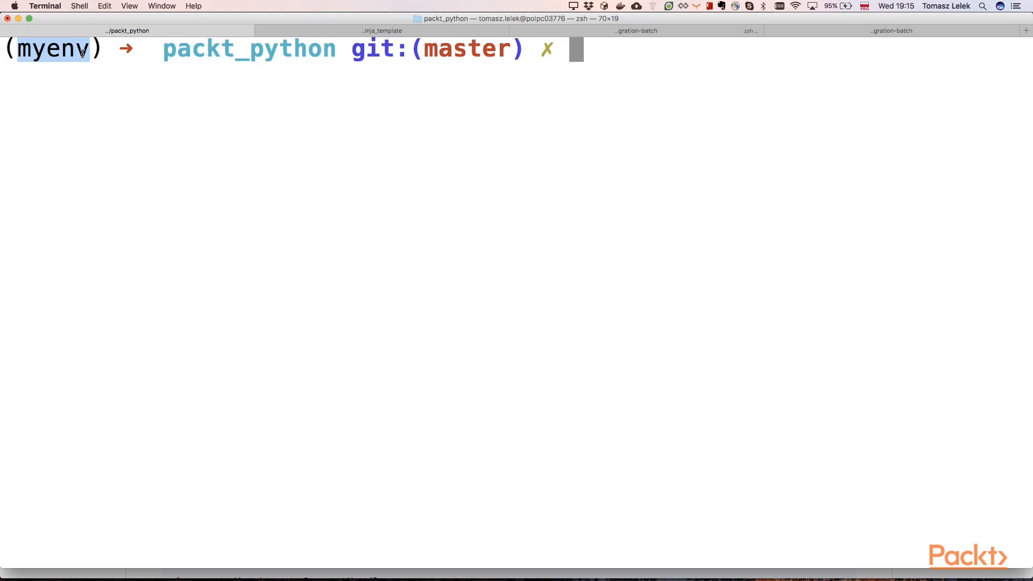
type("pip install netmiko")
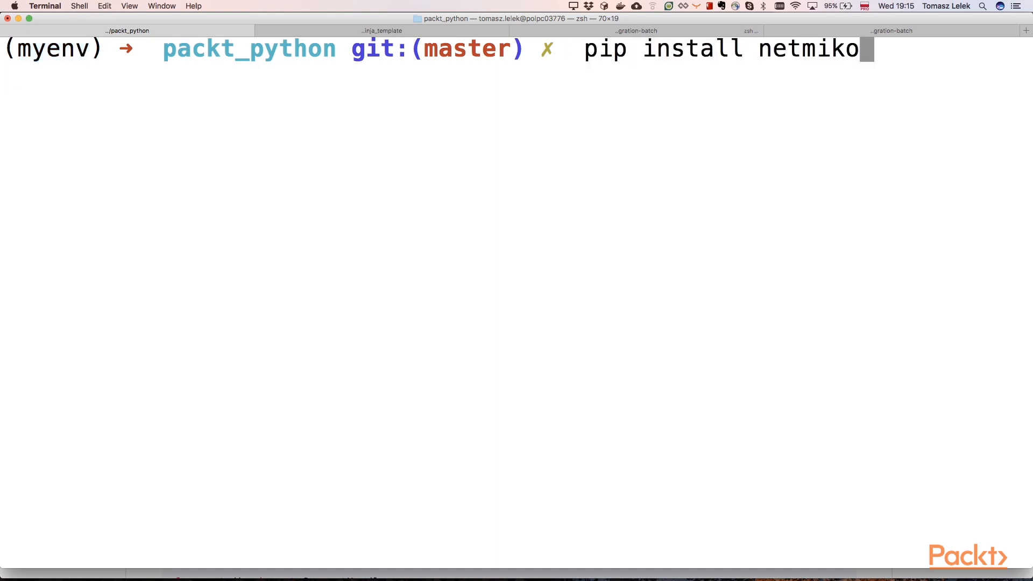